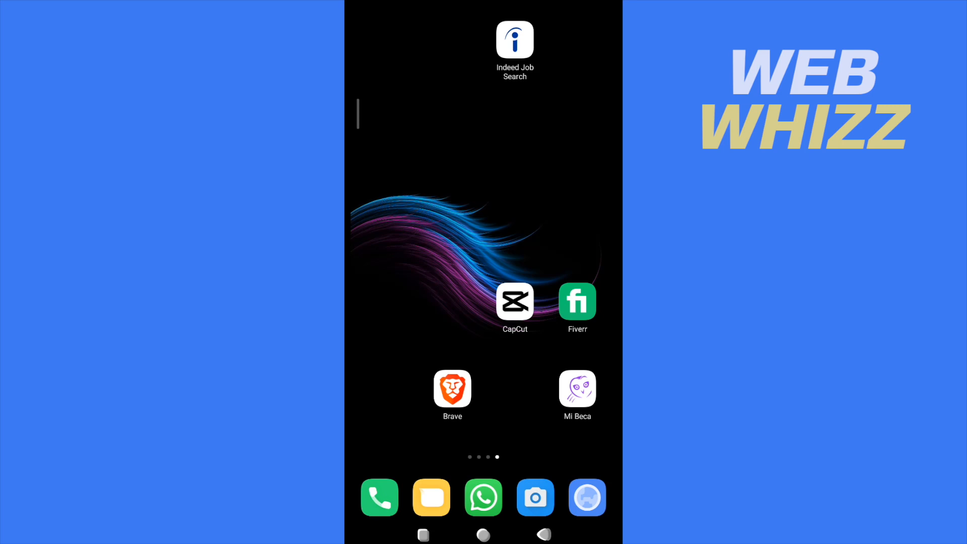
Step: Launch the Indeed Job Search app from the Android home screen
click(514, 38)
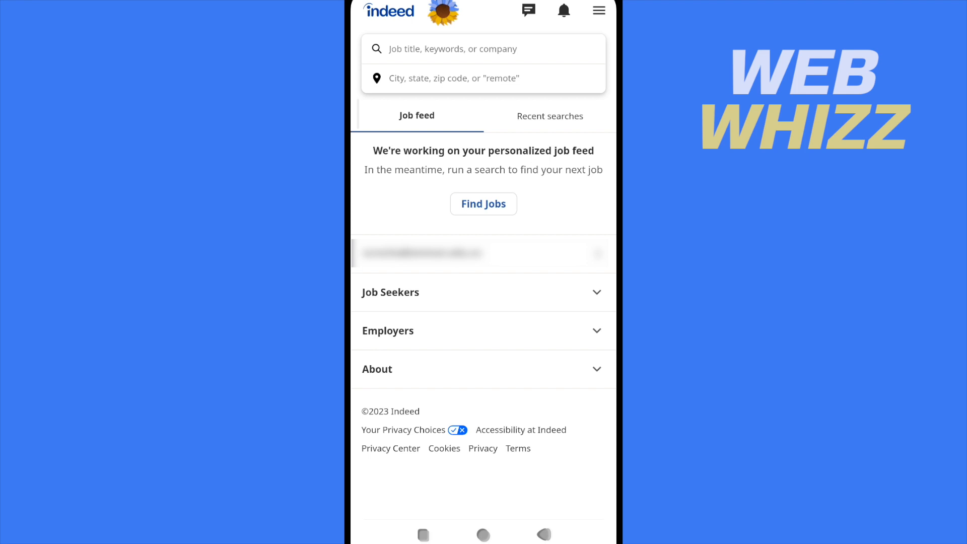
Step: Open the profile resume page and its privacy visibility options, currently Searchable
click(598, 10)
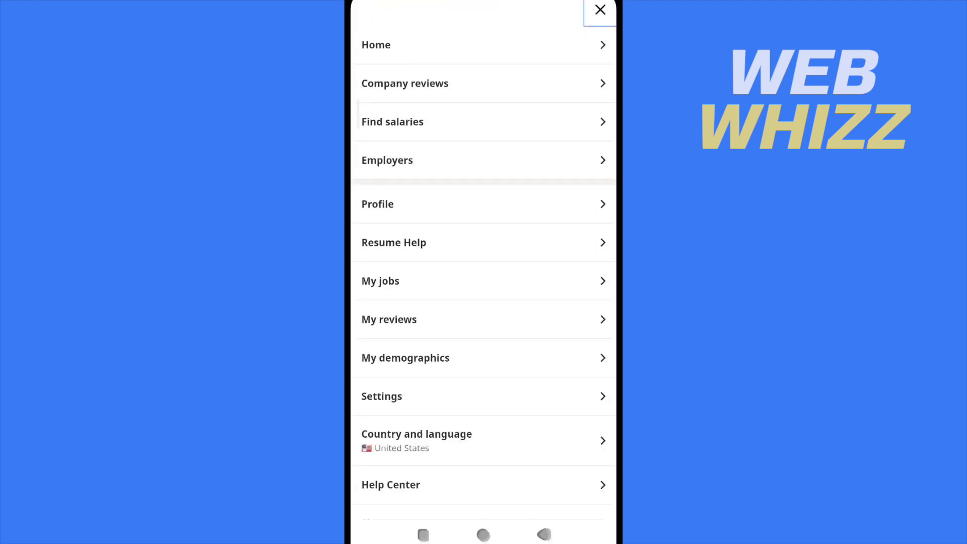
click(598, 10)
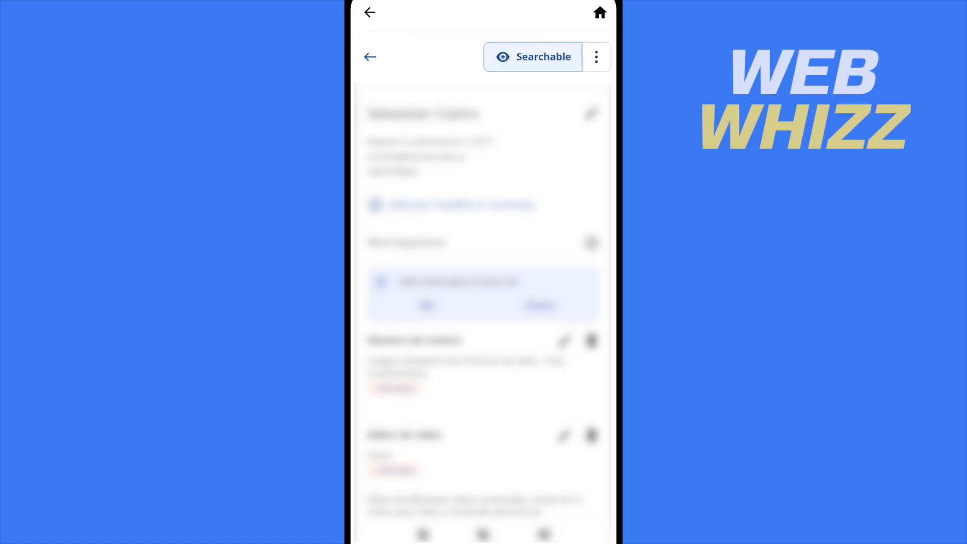
click(532, 57)
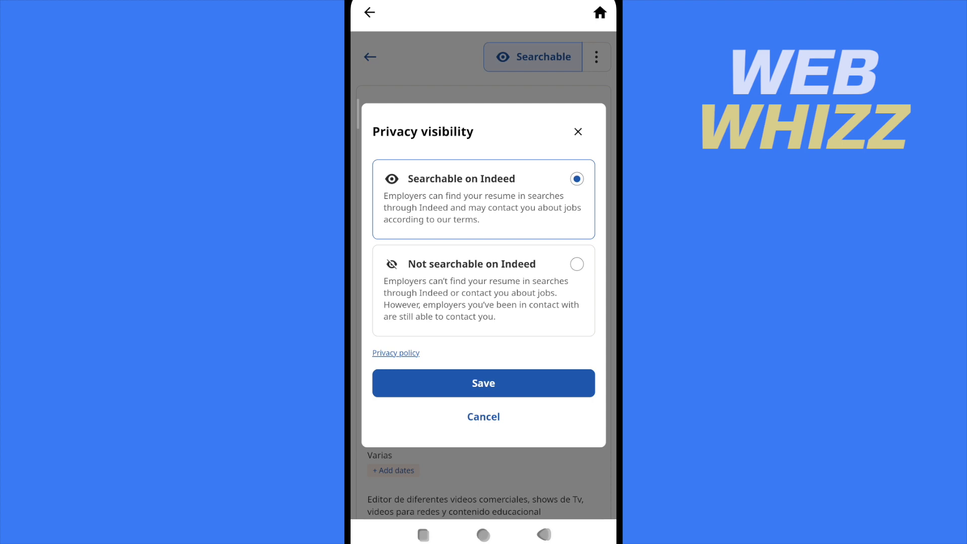
Step: Select 'Not searchable on Indeed' for the resume and save
click(575, 264)
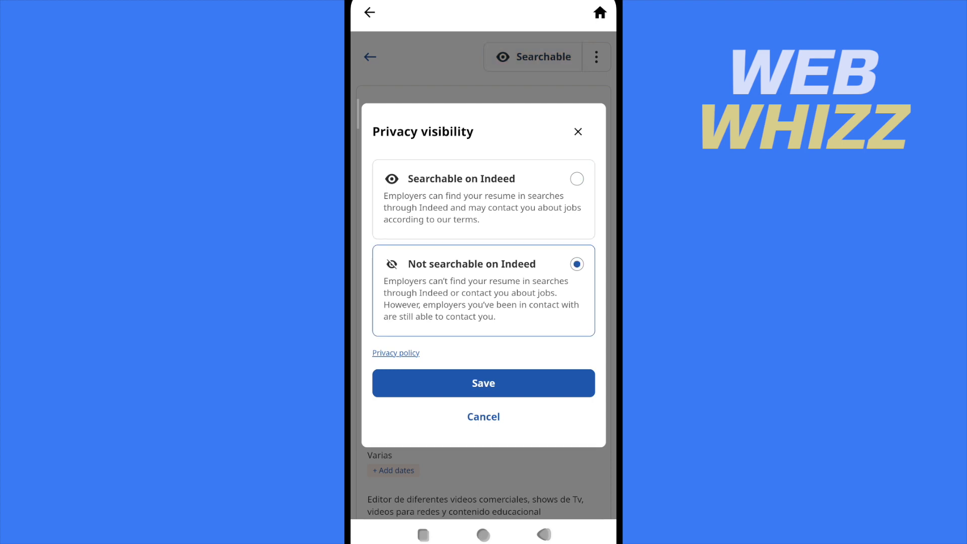
click(484, 383)
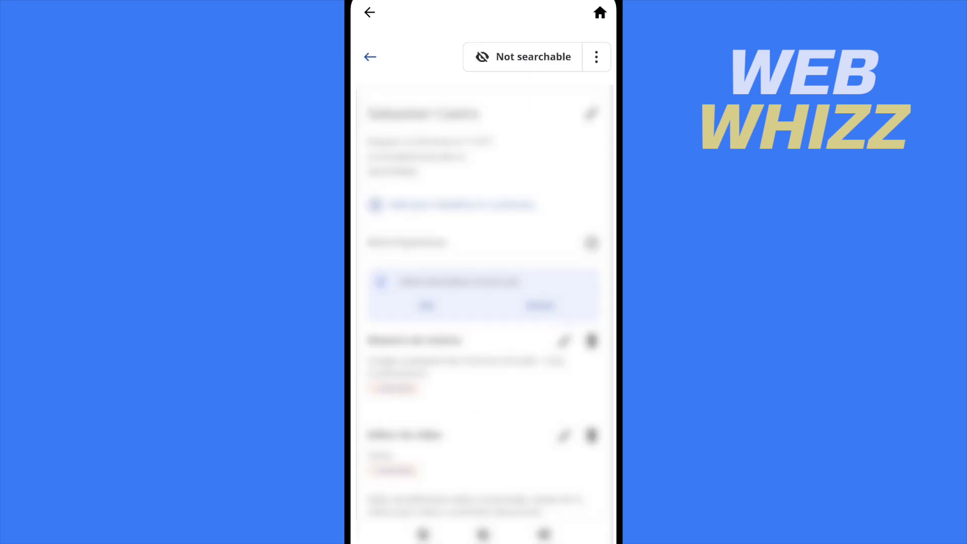